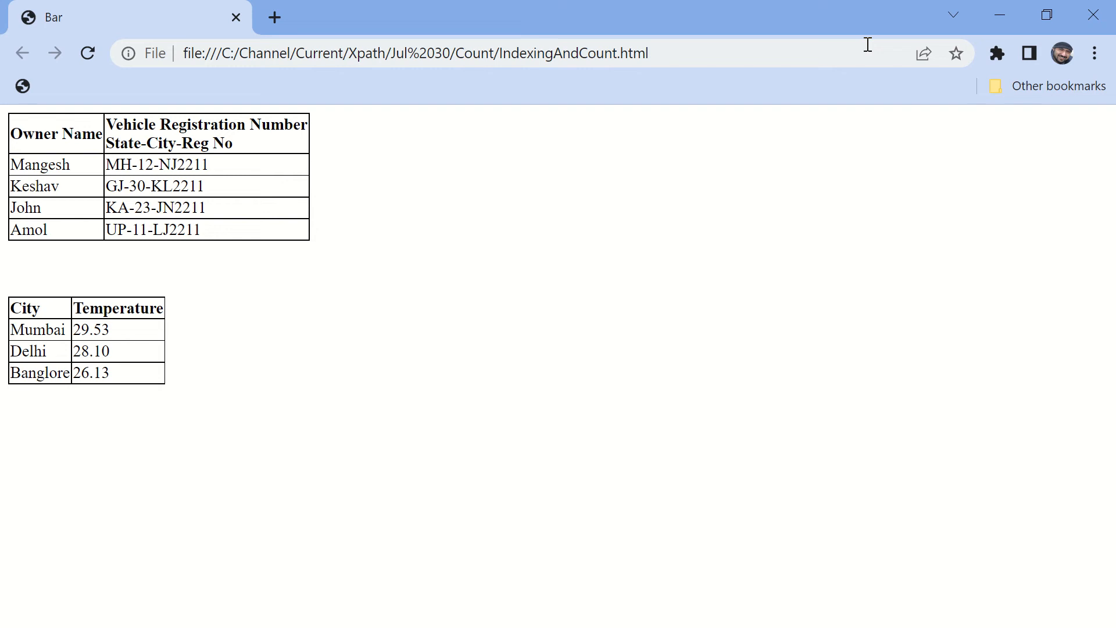
mouse_move(570, 250)
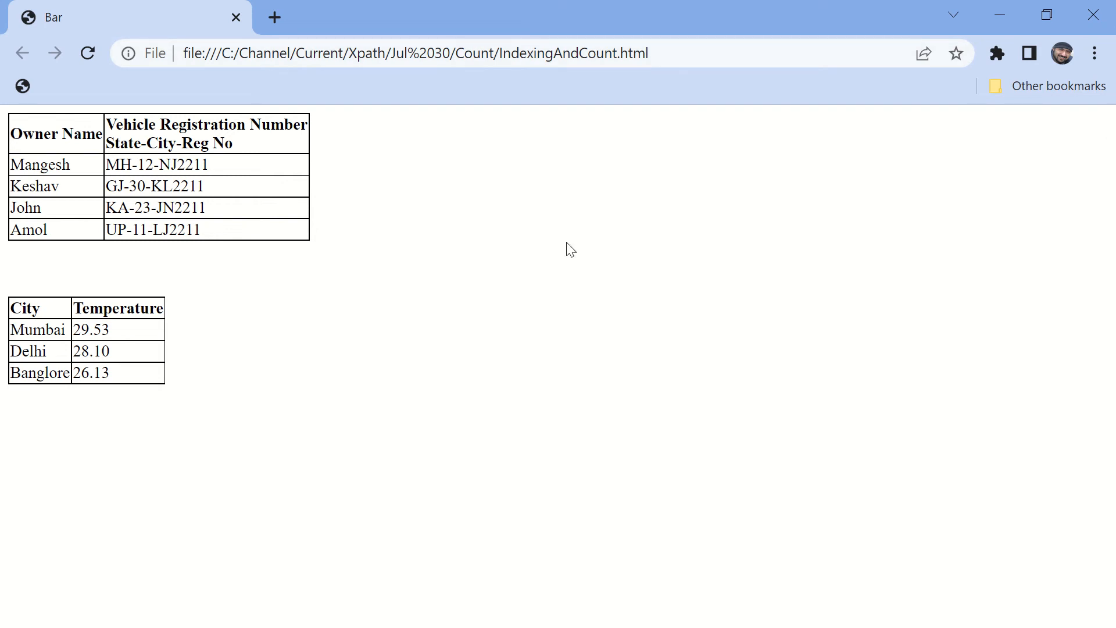
mouse_move(566, 251)
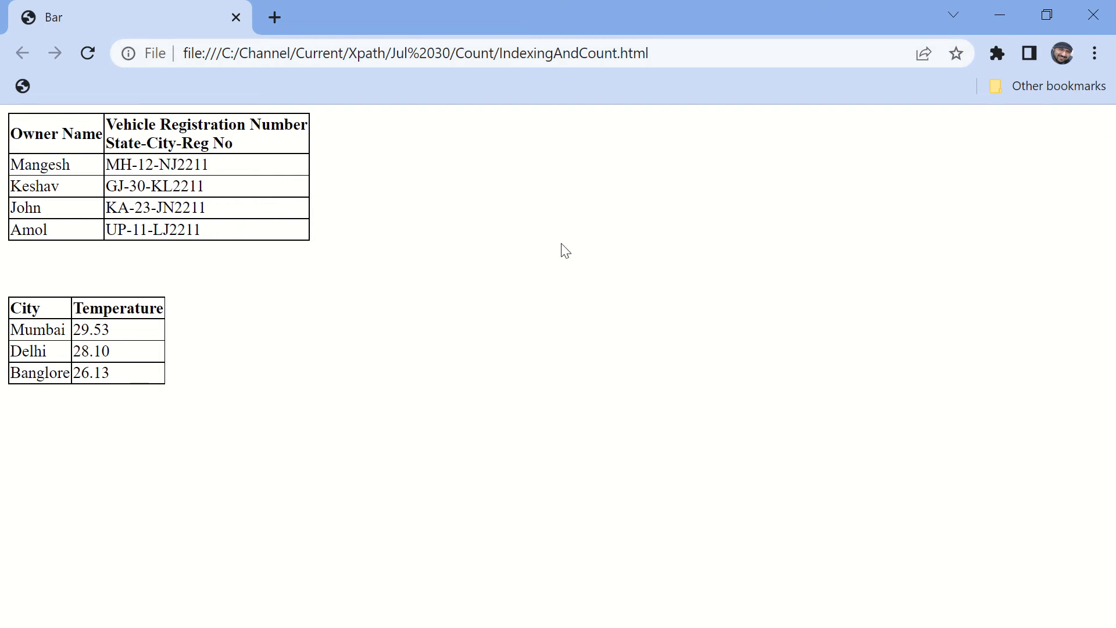
- Open DevTools via Inspect and open the Elements panel's find bar
right_click(565, 250)
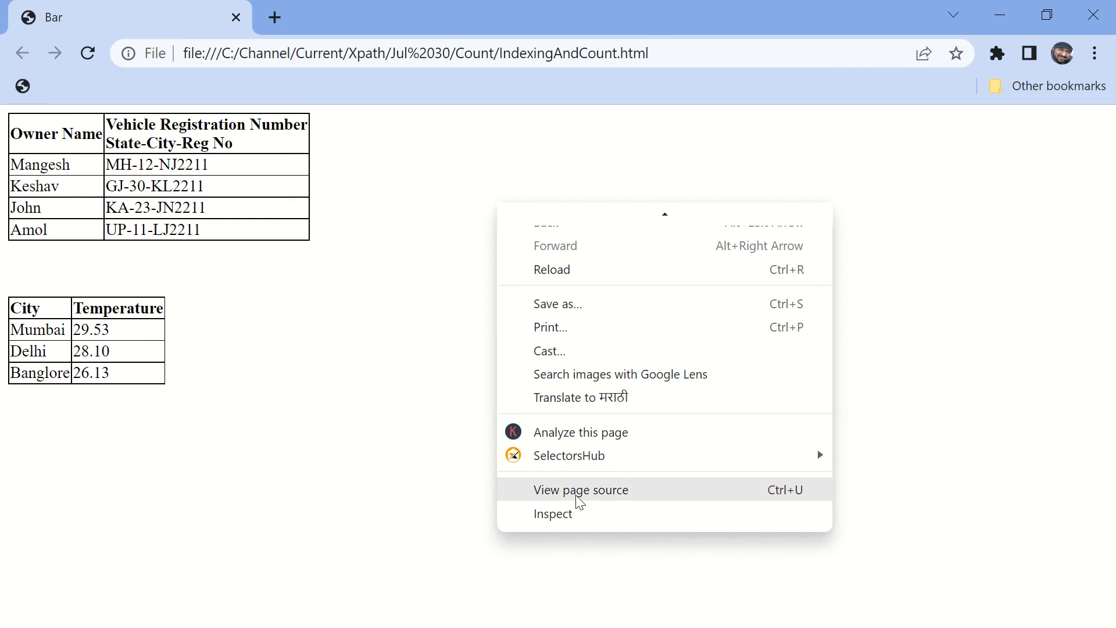
click(552, 514)
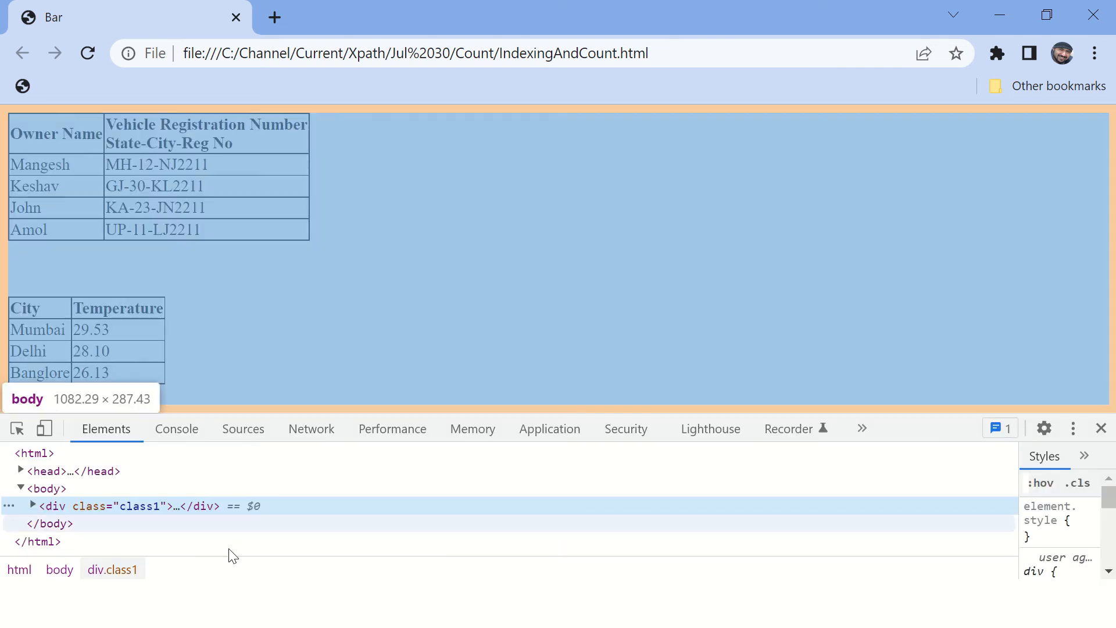
click(32, 505)
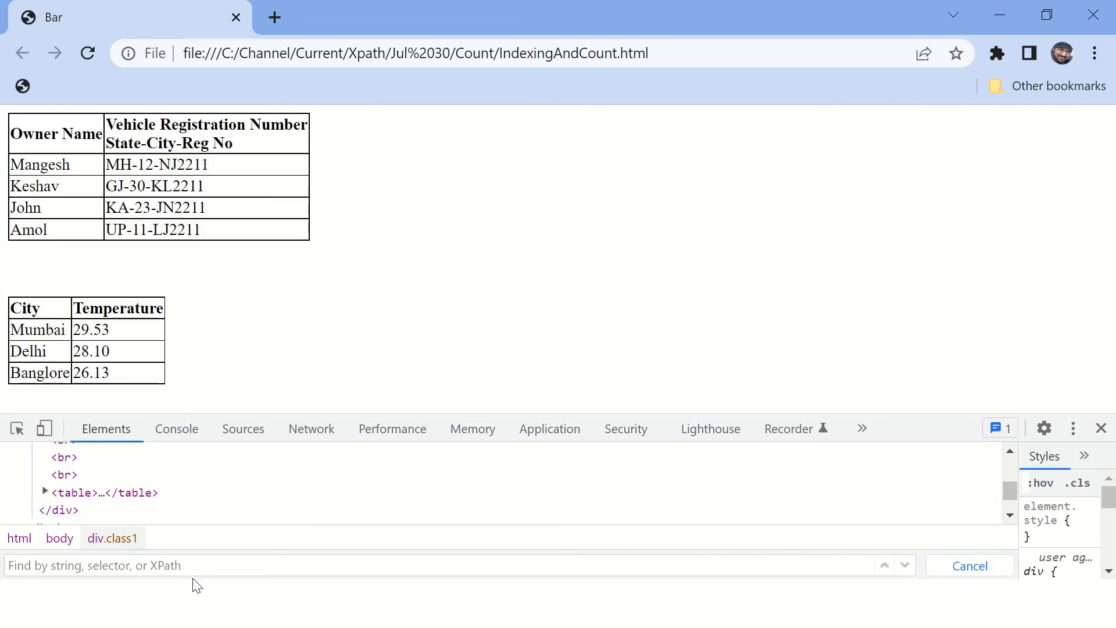
- Enter the XPath '//table[]' in the Elements search field
text(//table)
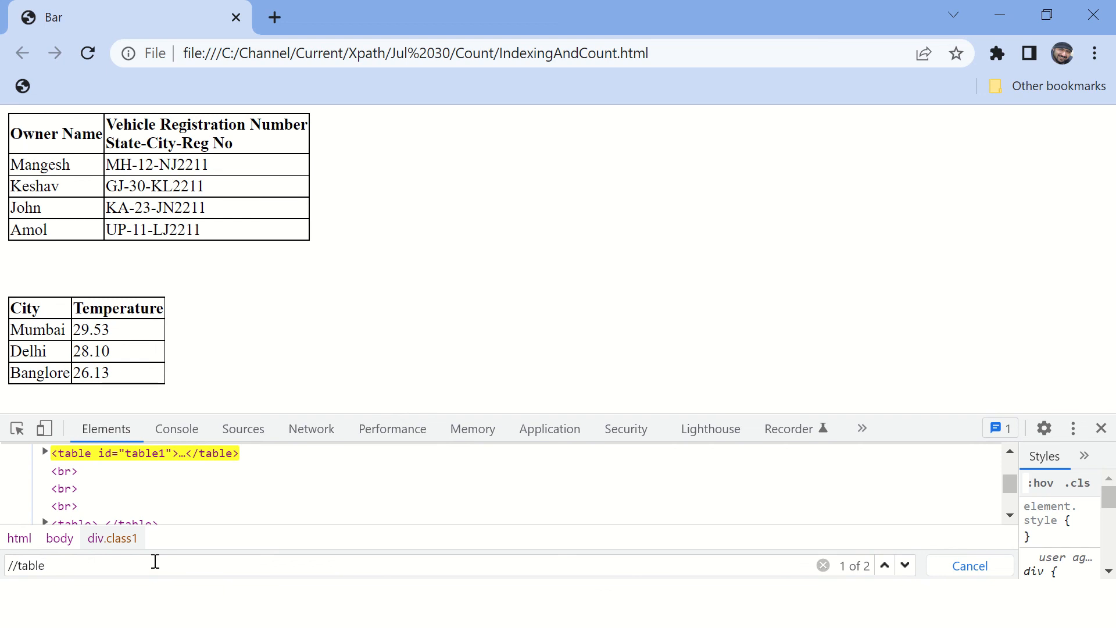
text([])
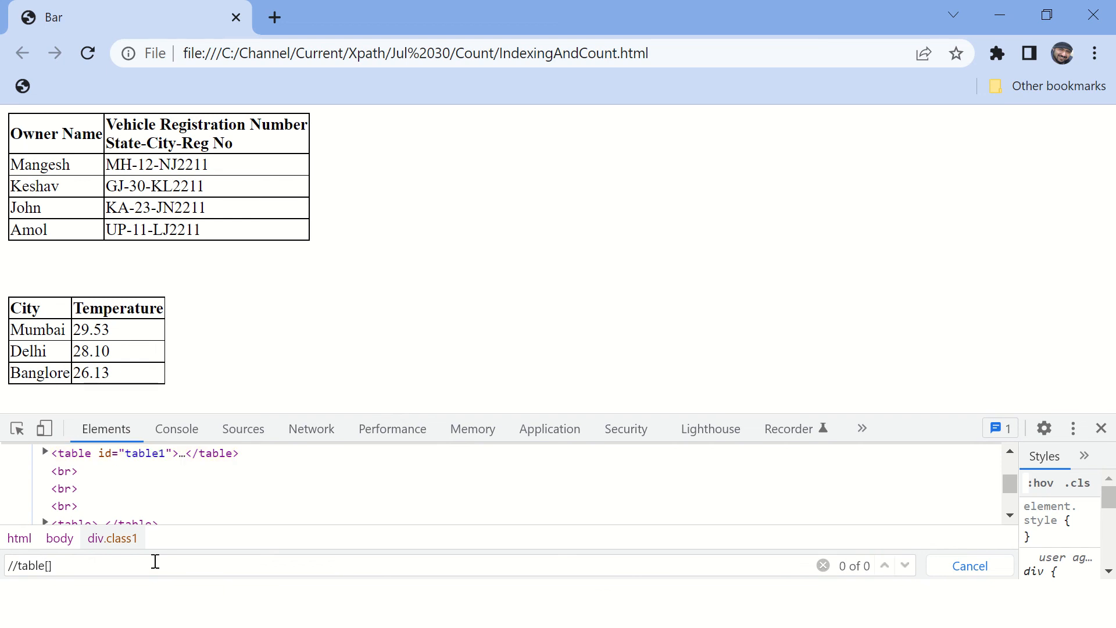
- Put count(.//tr) inside the brackets, giving '//table[count(.//tr)]'
text(count)
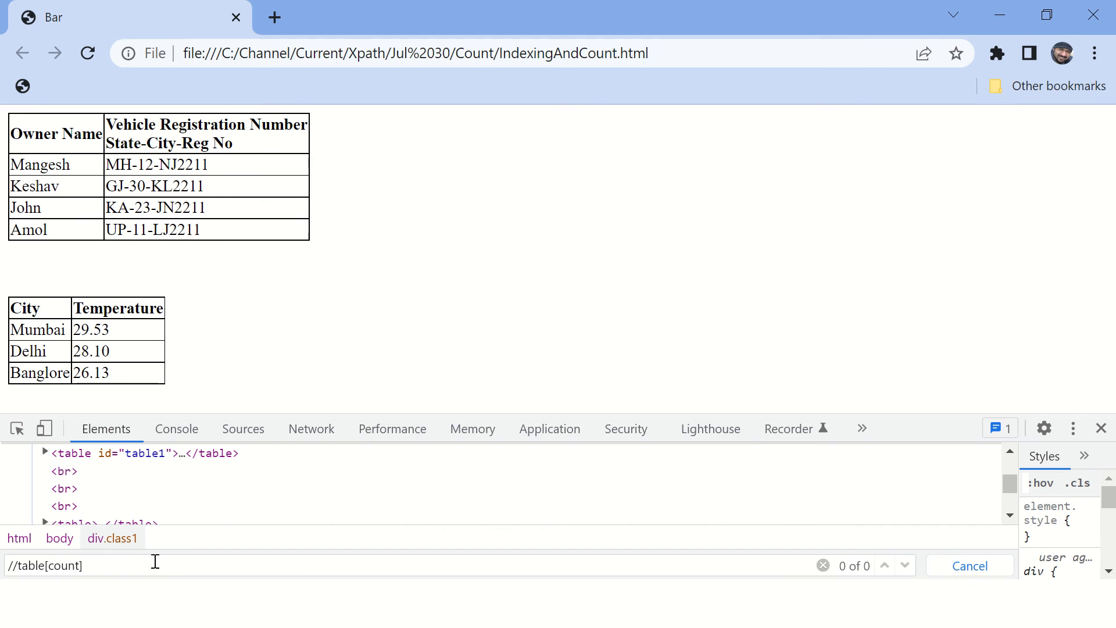
text(())
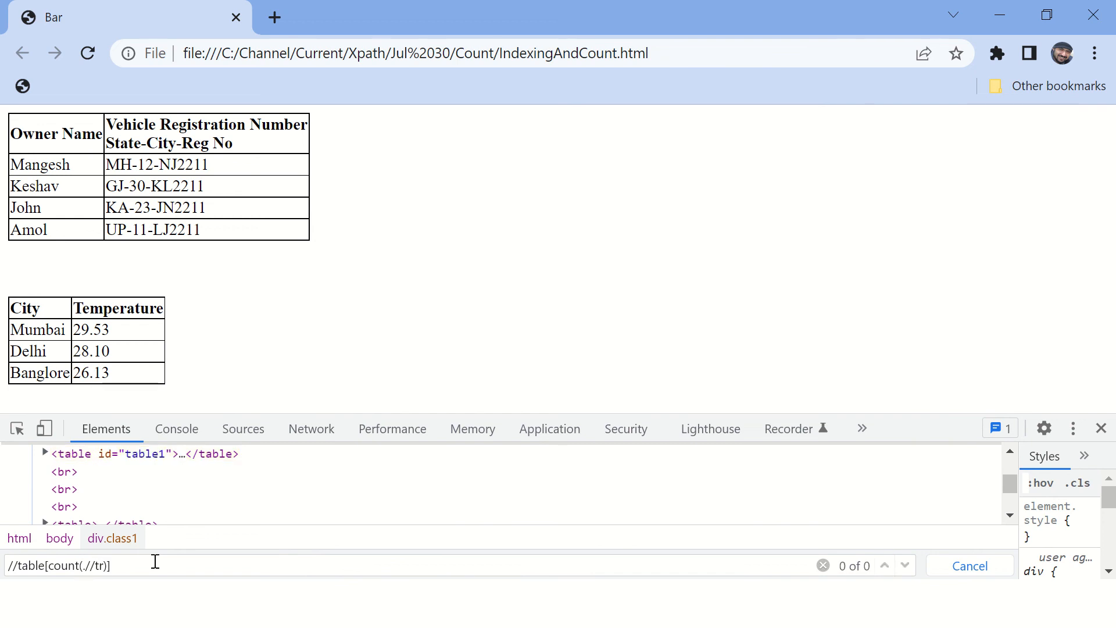
- Add '=5' so the XPath matches the one vehicle table, then Alt+Tab away
text(=4)
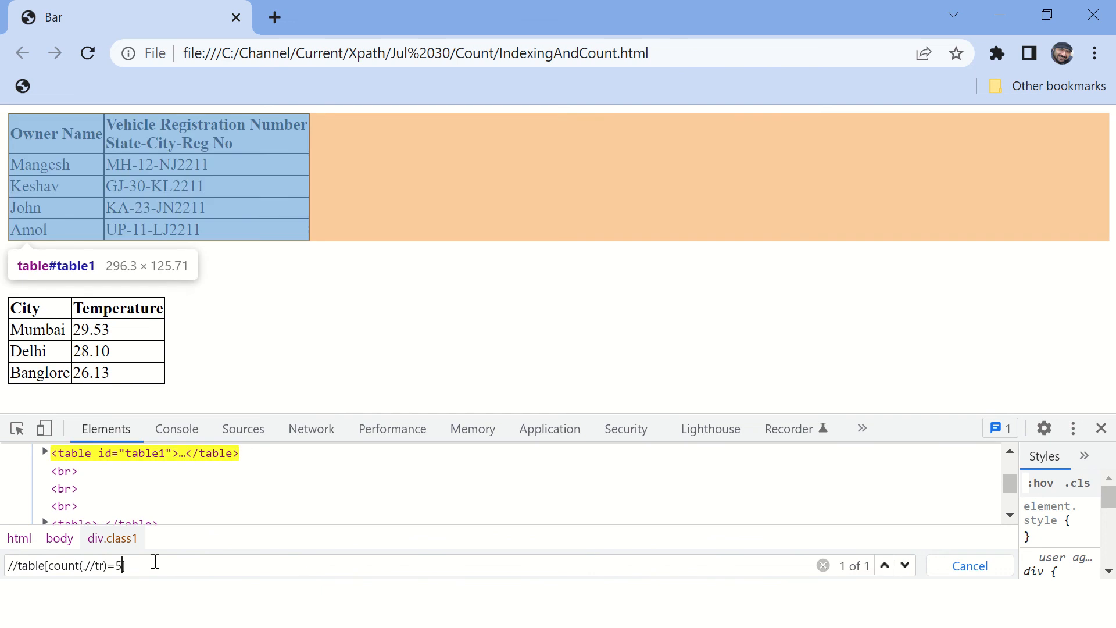
mouse_move(304, 564)
text(])
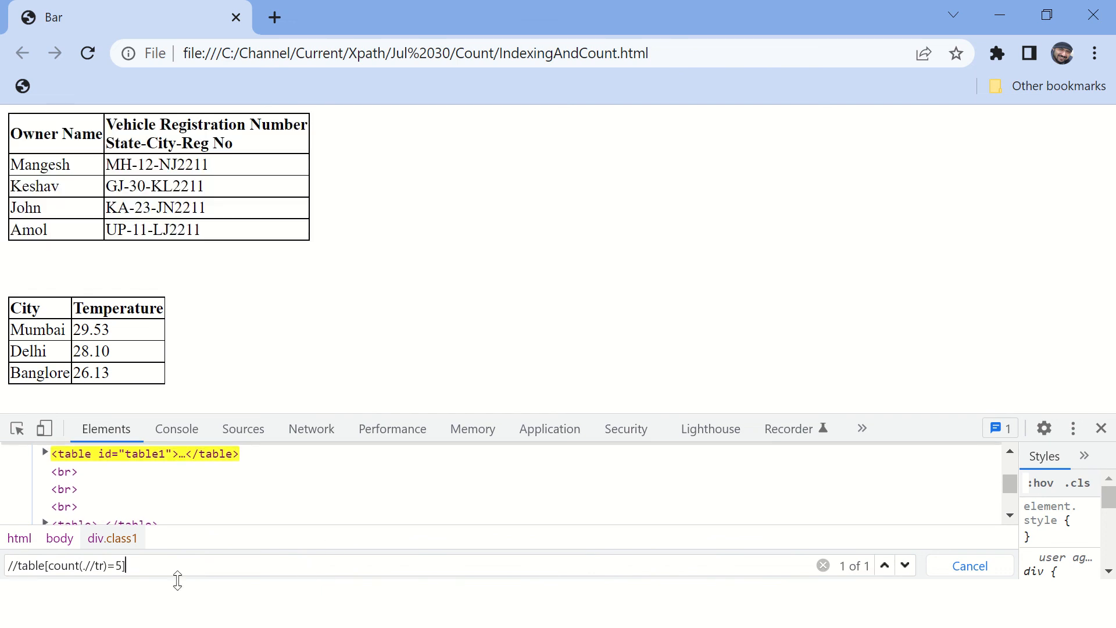
key(alt+tab)
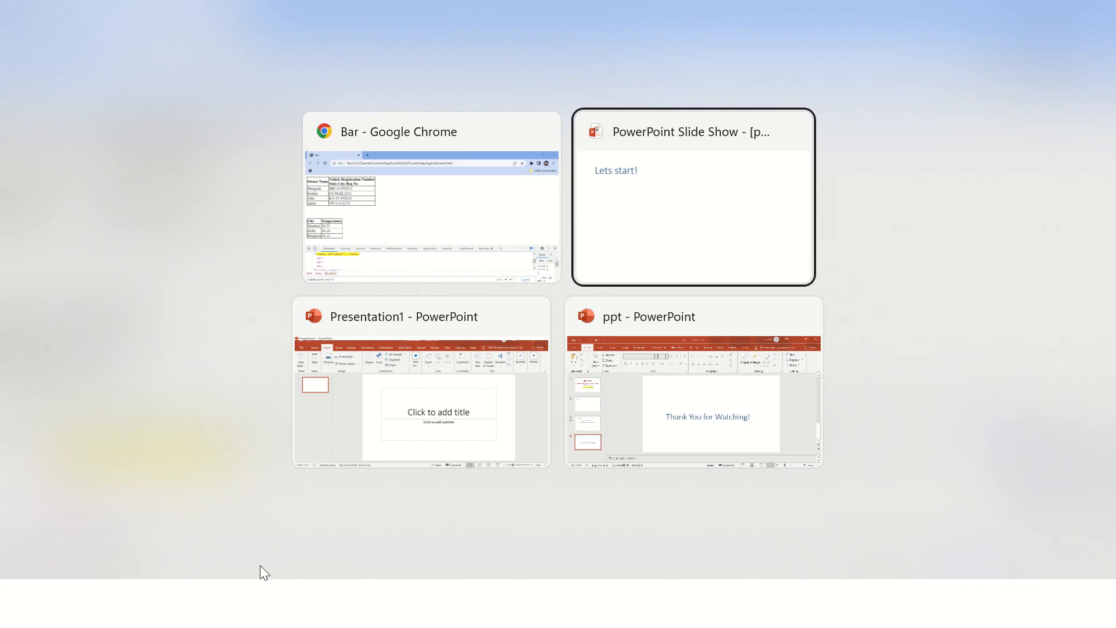